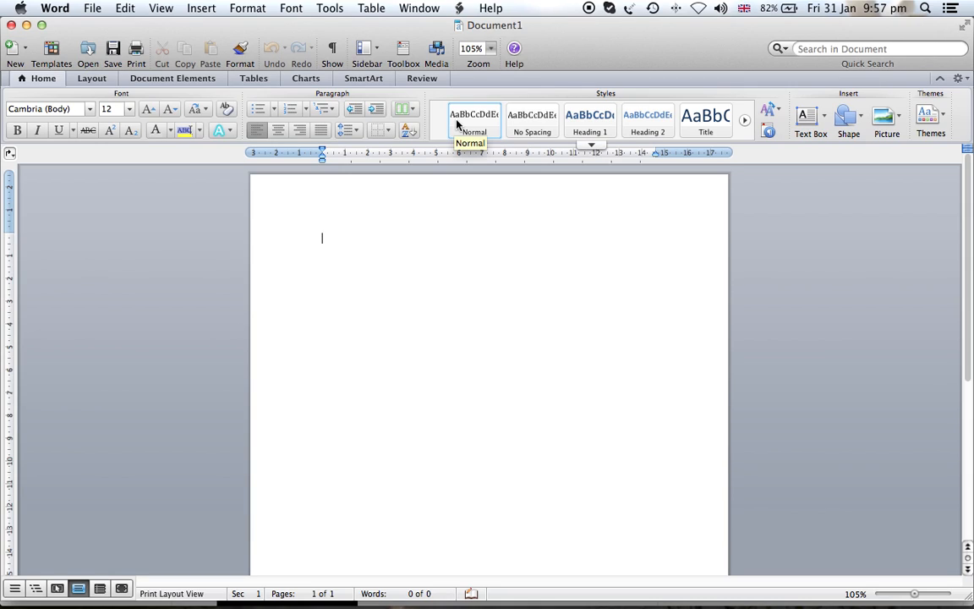
pyautogui.moveTo(465, 78)
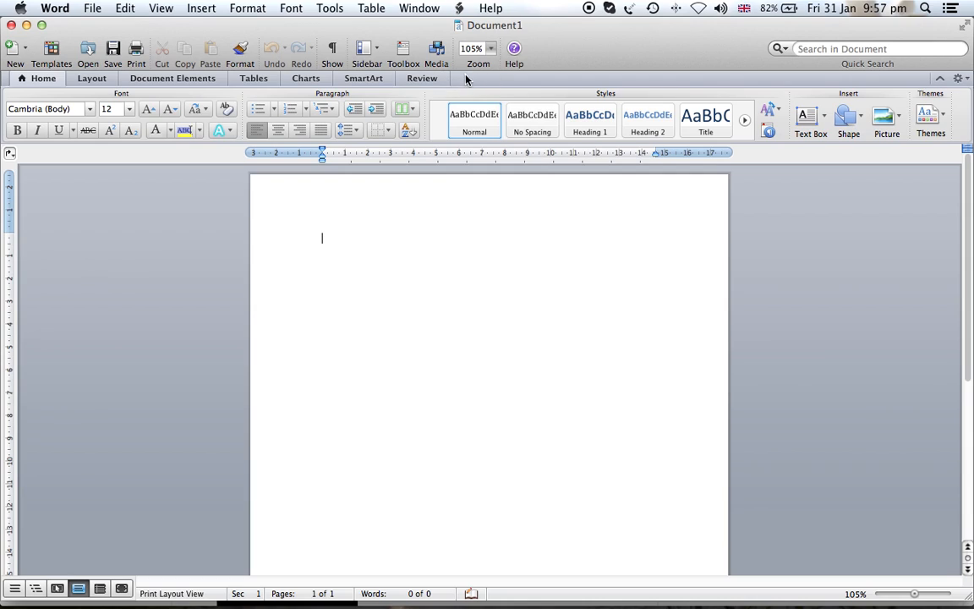
pyautogui.moveTo(461, 77)
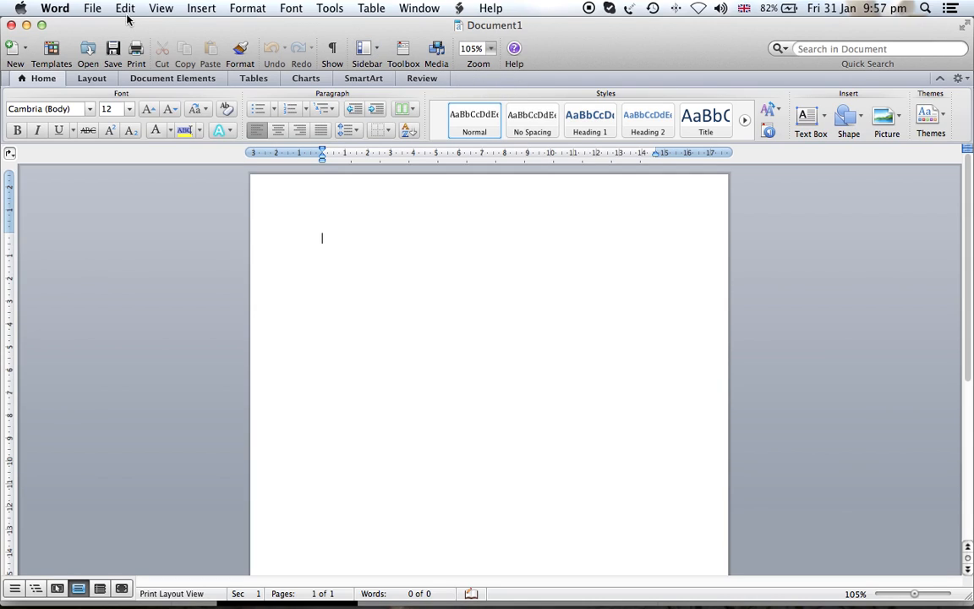
# Enable the Developer tab in Word's Ribbon preferences
pyautogui.click(55, 8)
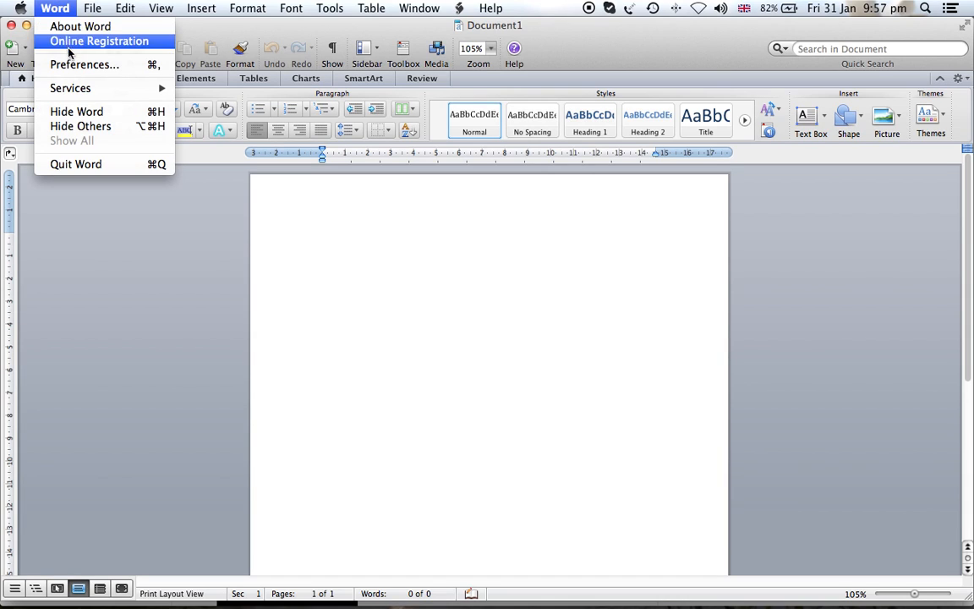
pyautogui.click(84, 65)
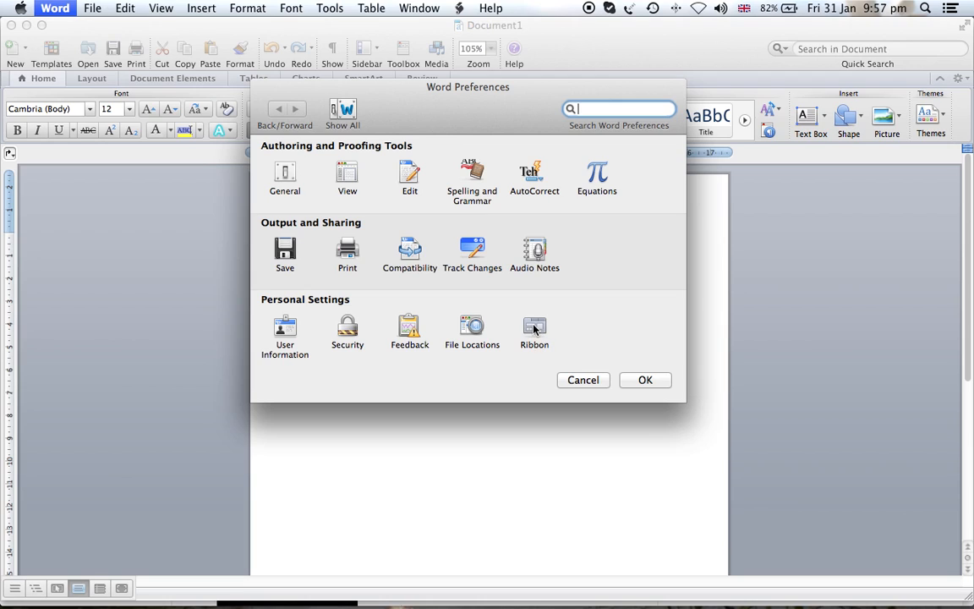
pyautogui.click(534, 330)
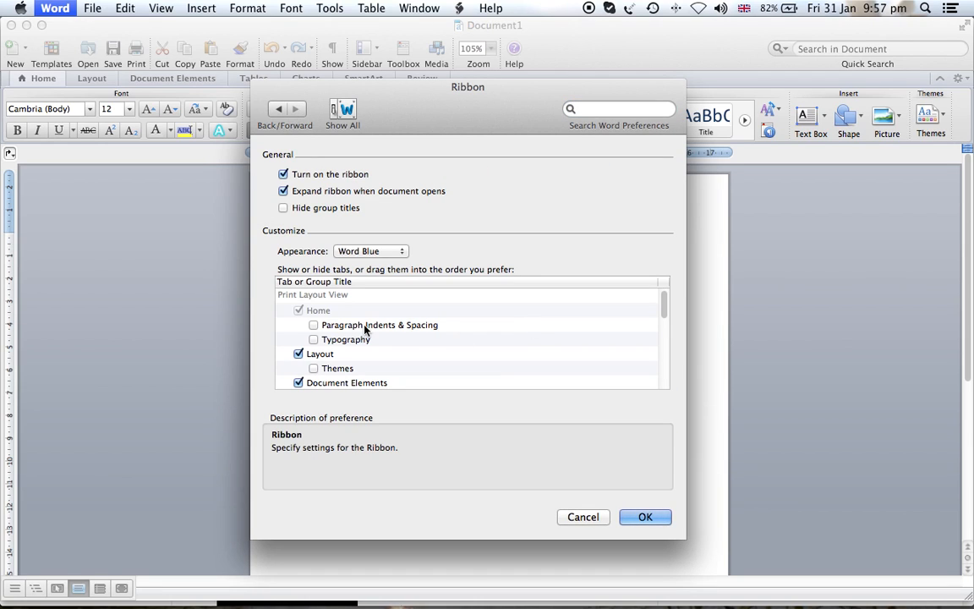
pyautogui.scroll(-3)
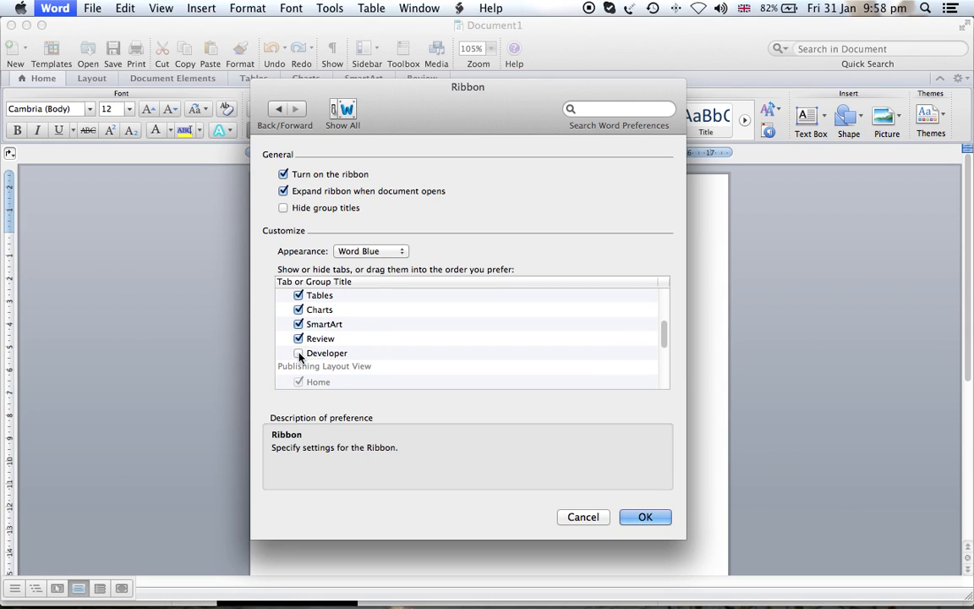
pyautogui.click(326, 353)
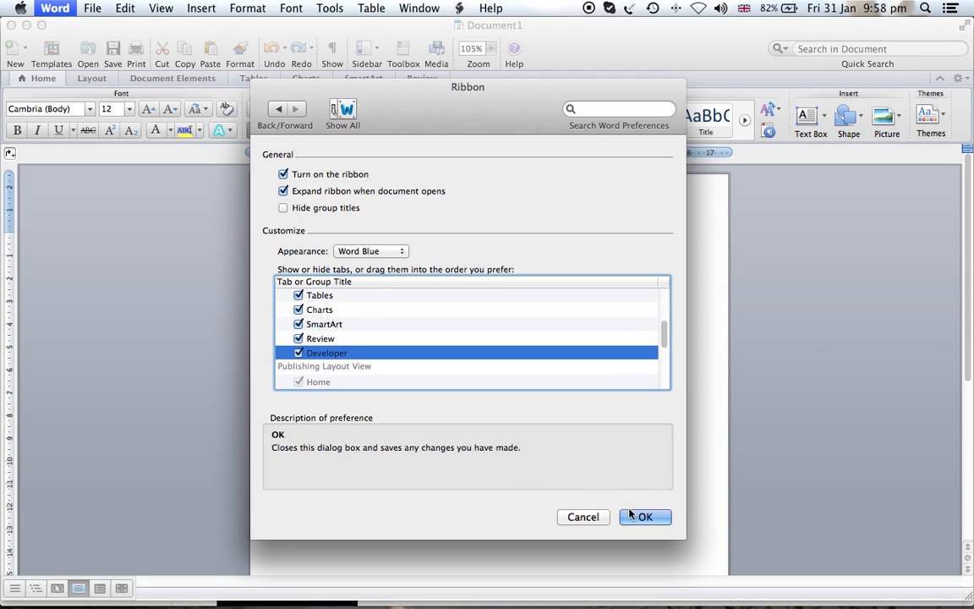
pyautogui.click(644, 517)
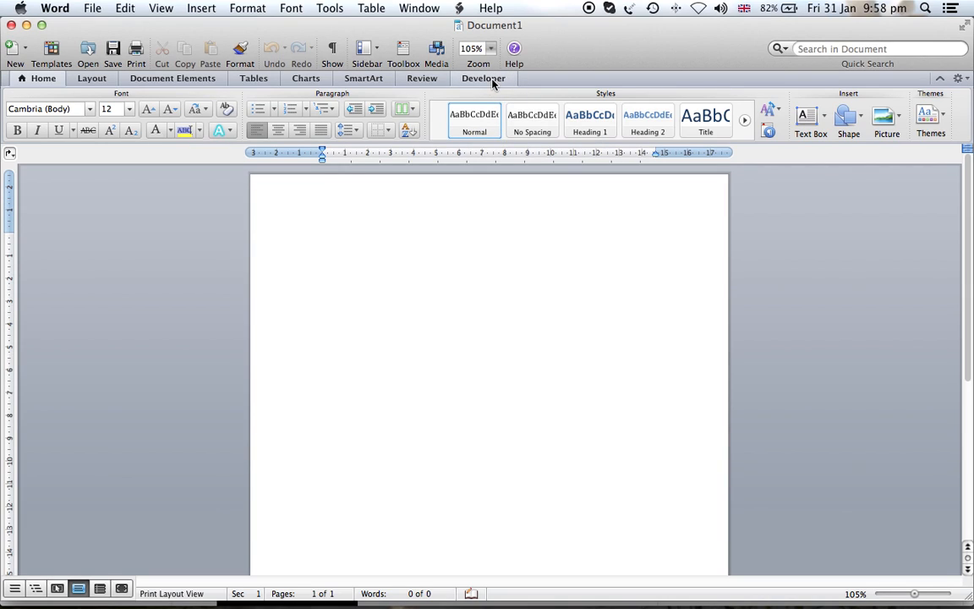
# Switch to the Developer tab to show the Form Controls group
pyautogui.click(483, 78)
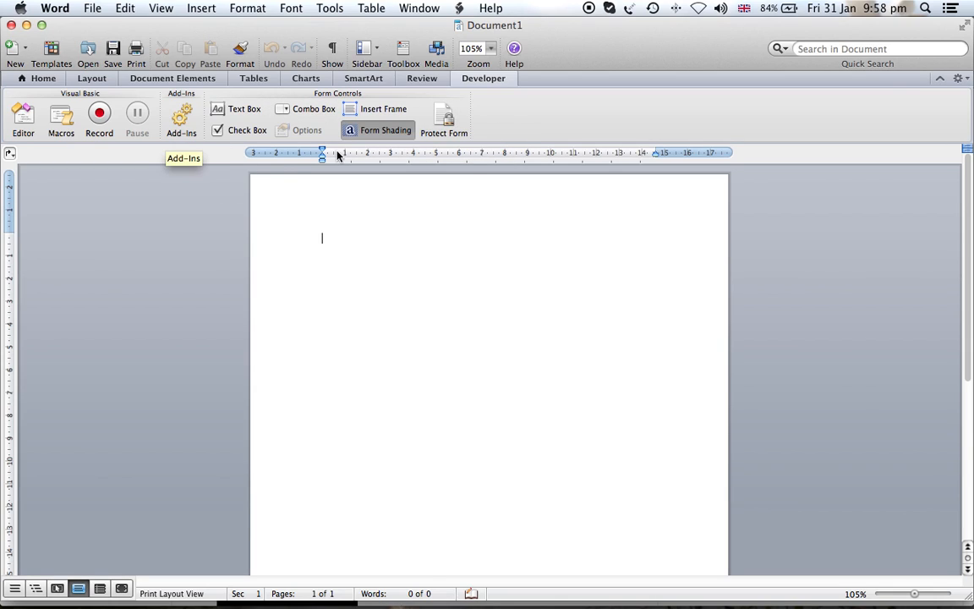
pyautogui.moveTo(245, 108)
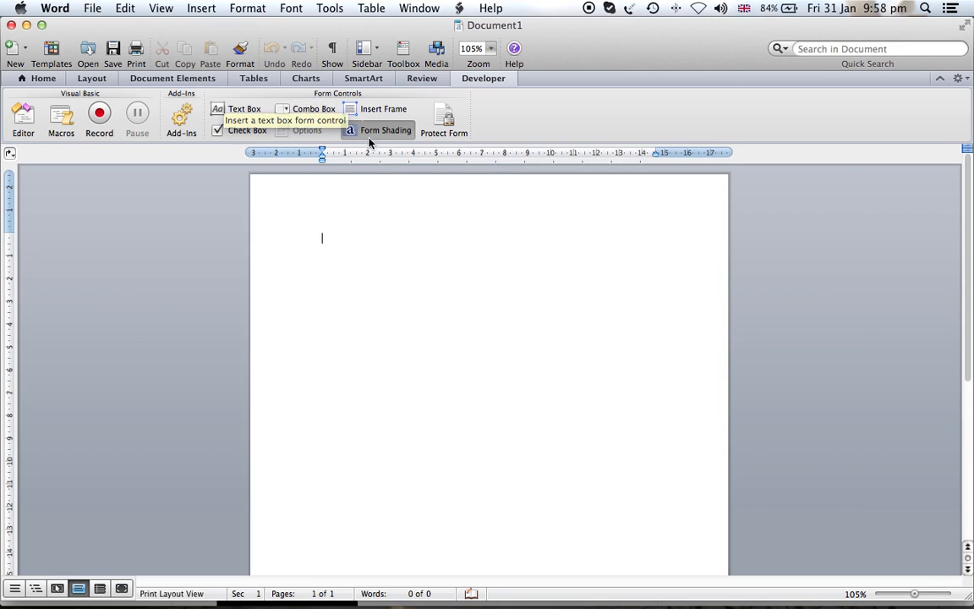
pyautogui.moveTo(386, 129)
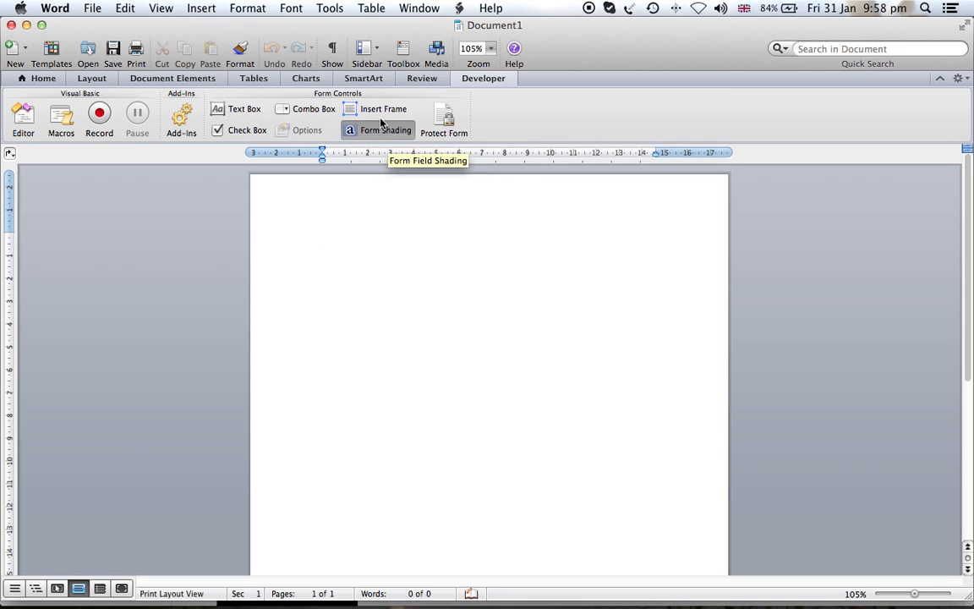
pyautogui.moveTo(383, 108)
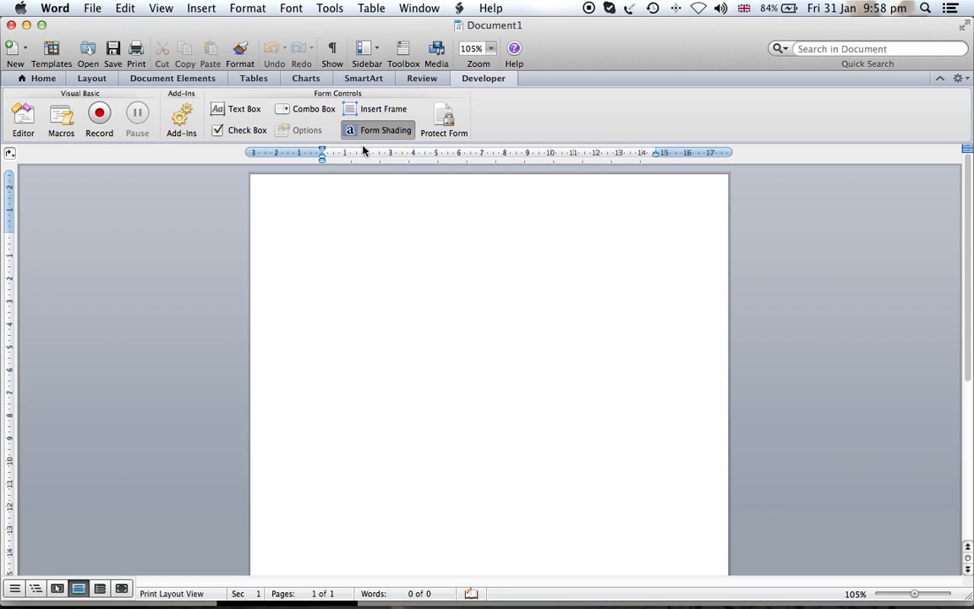
# Insert a frame with the centred title 'A Form Example' and a left-aligned line below
pyautogui.click(383, 109)
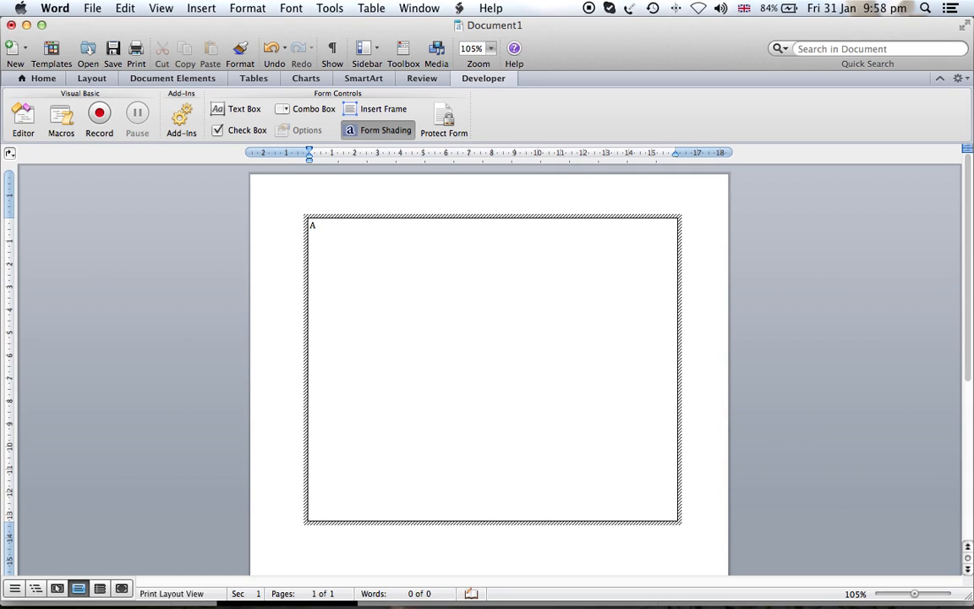
pyautogui.write('Form')
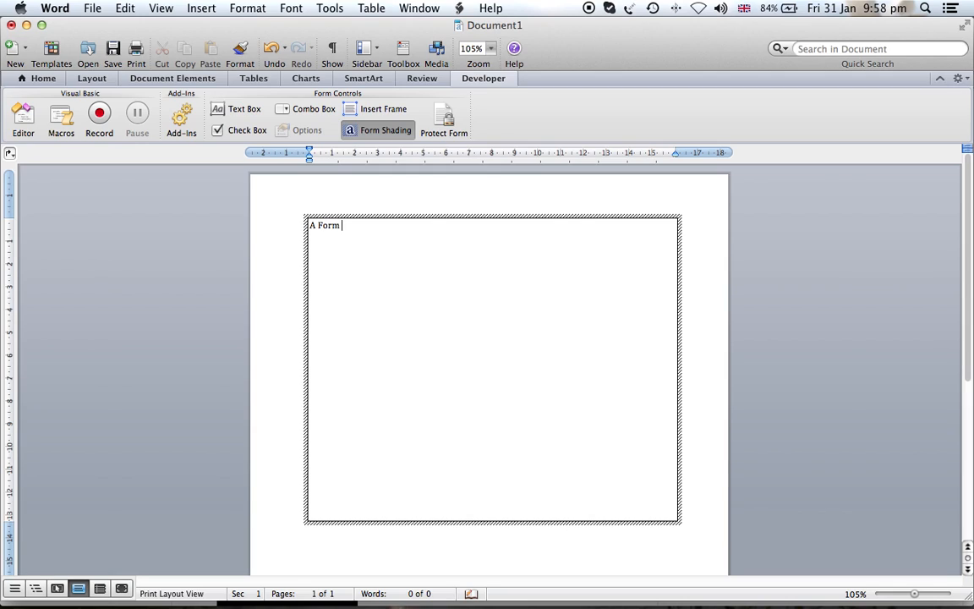
pyautogui.write('Example')
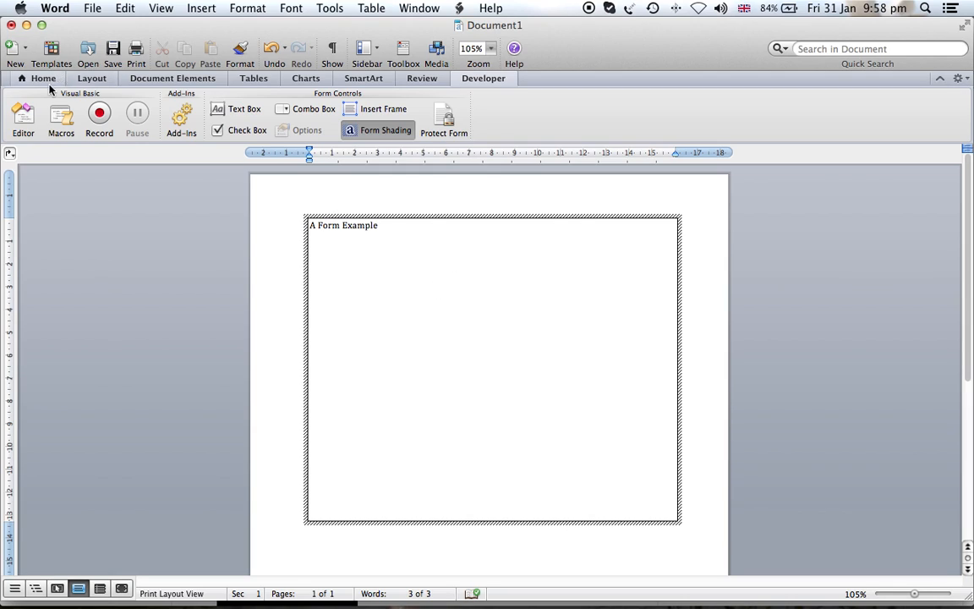
pyautogui.click(43, 78)
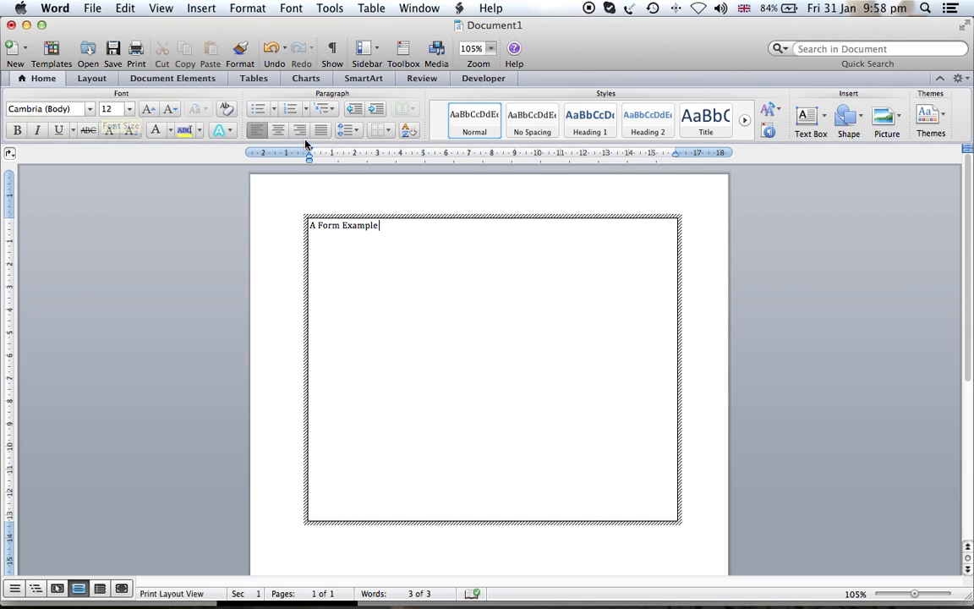
pyautogui.click(279, 130)
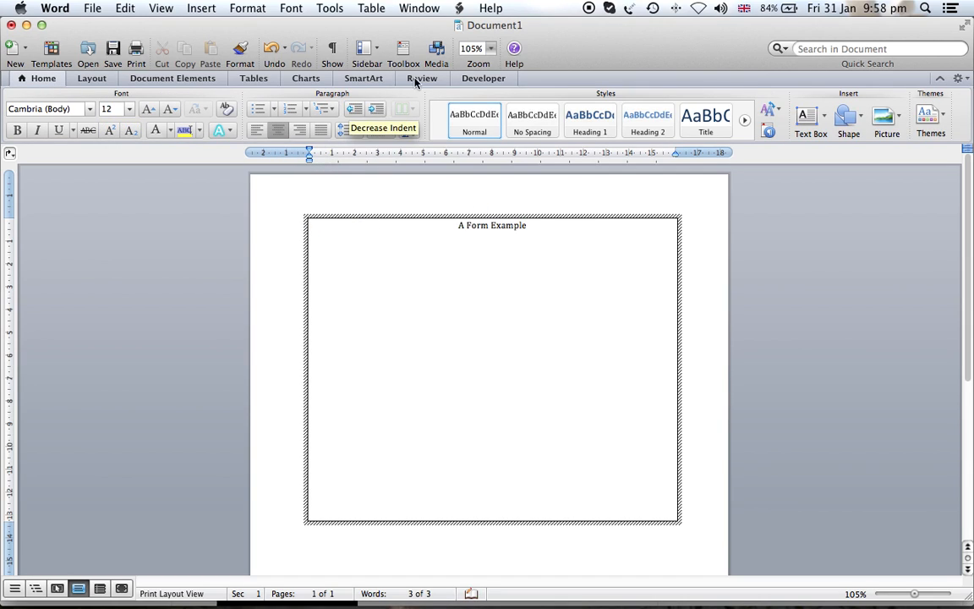
pyautogui.click(483, 78)
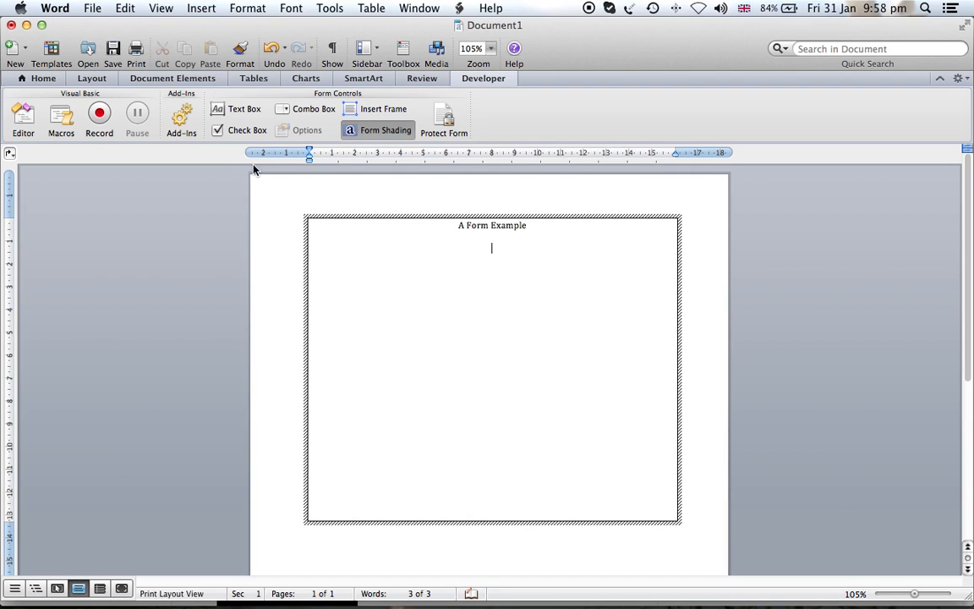
pyautogui.click(43, 78)
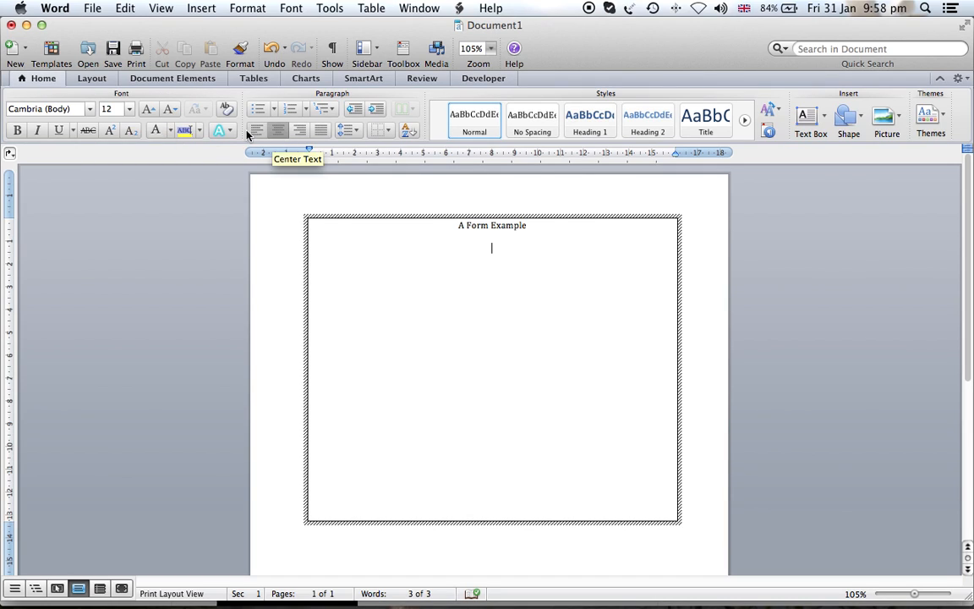
pyautogui.click(483, 78)
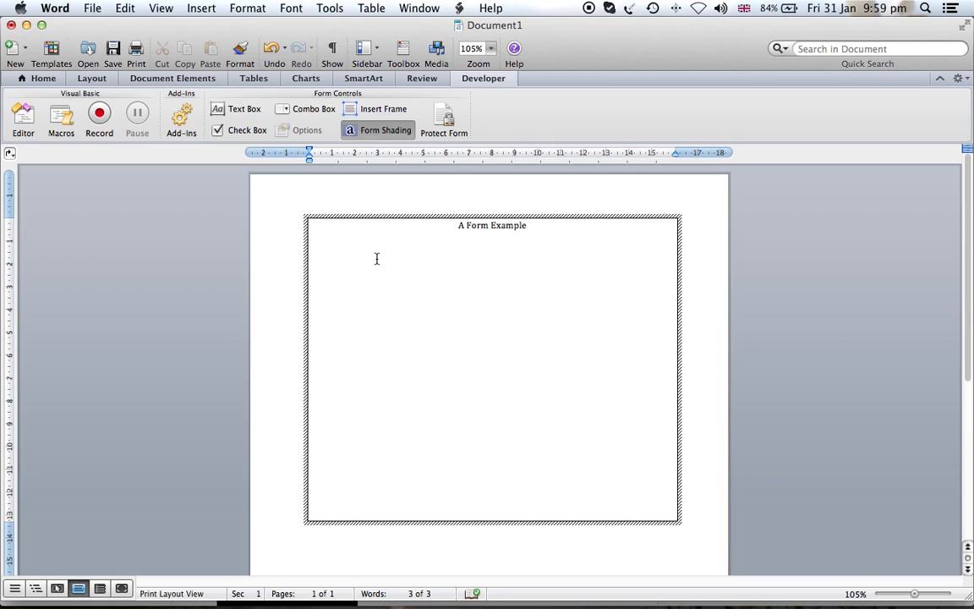
# Type 'Name:' and insert a text box form field after it
pyautogui.write('Name')
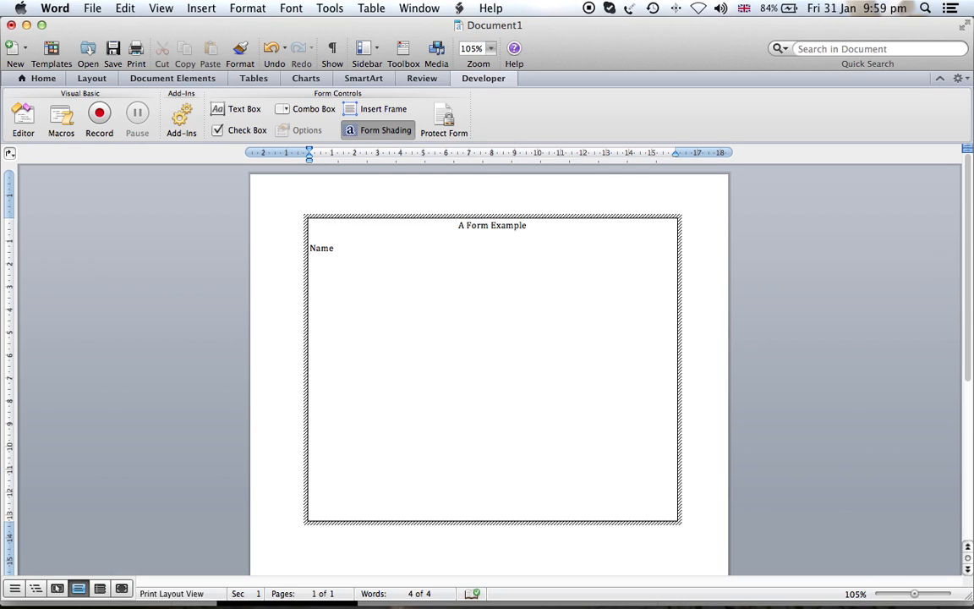
pyautogui.write(':')
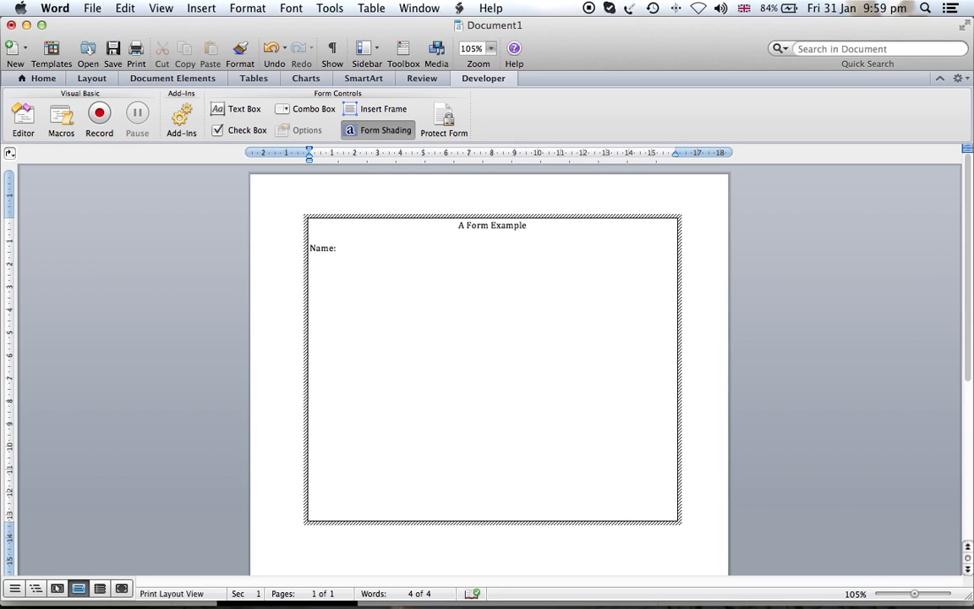
pyautogui.moveTo(238, 108)
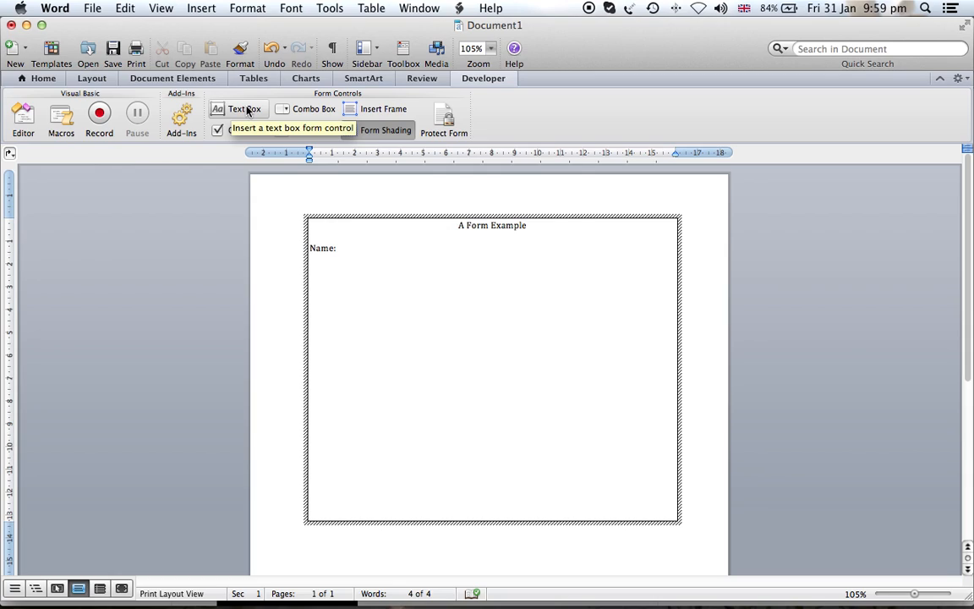
pyautogui.click(338, 248)
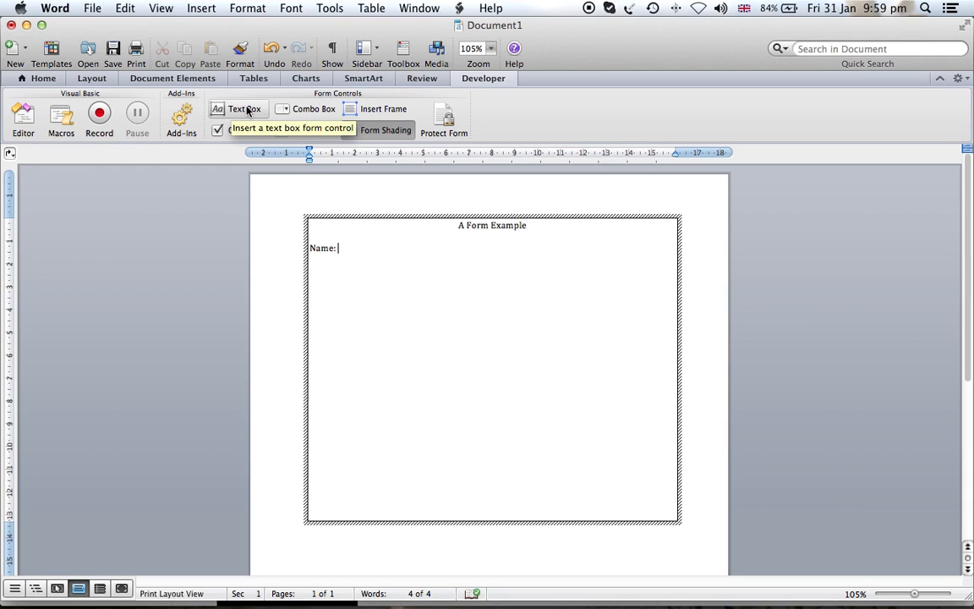
pyautogui.click(237, 115)
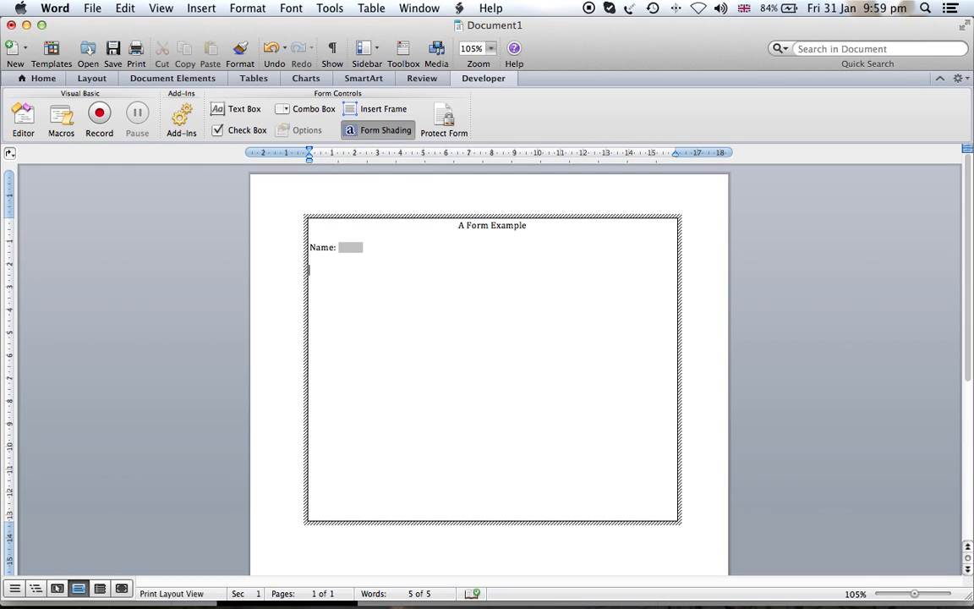
# Type the 'Gender:' row with a Male checkbox label, then the 'Country:' label
pyautogui.write('Gender:')
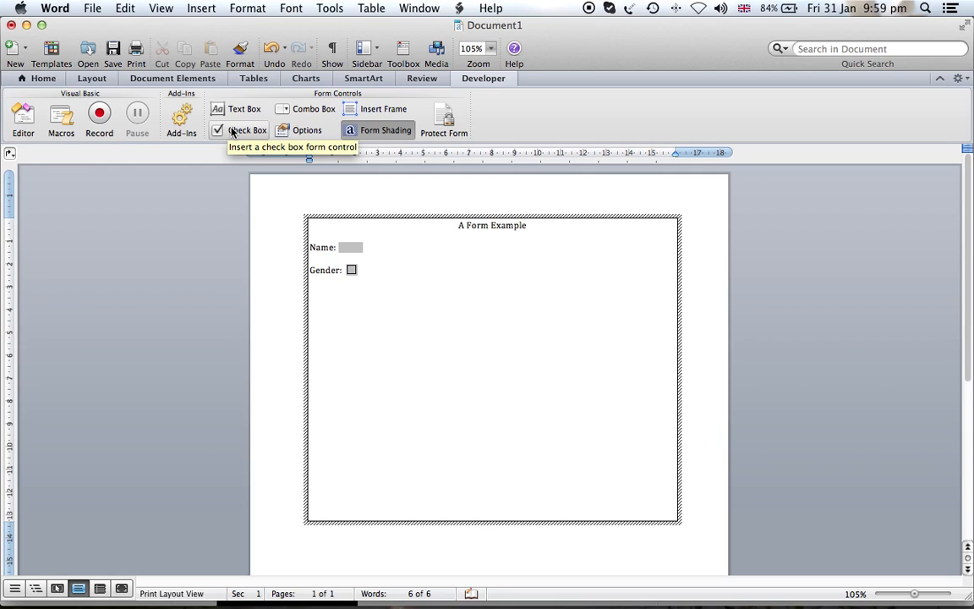
pyautogui.write('Male Female')
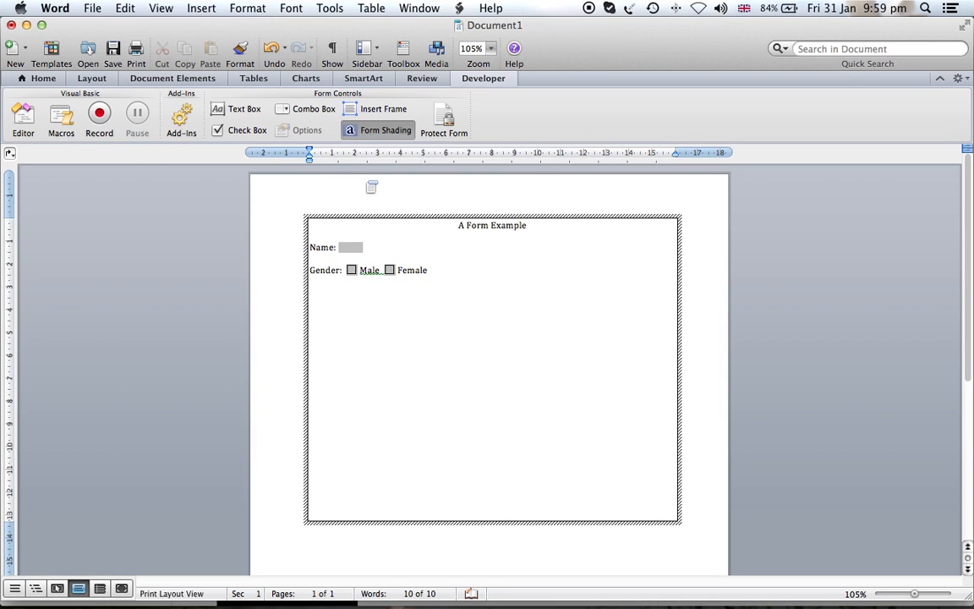
pyautogui.write('Country:')
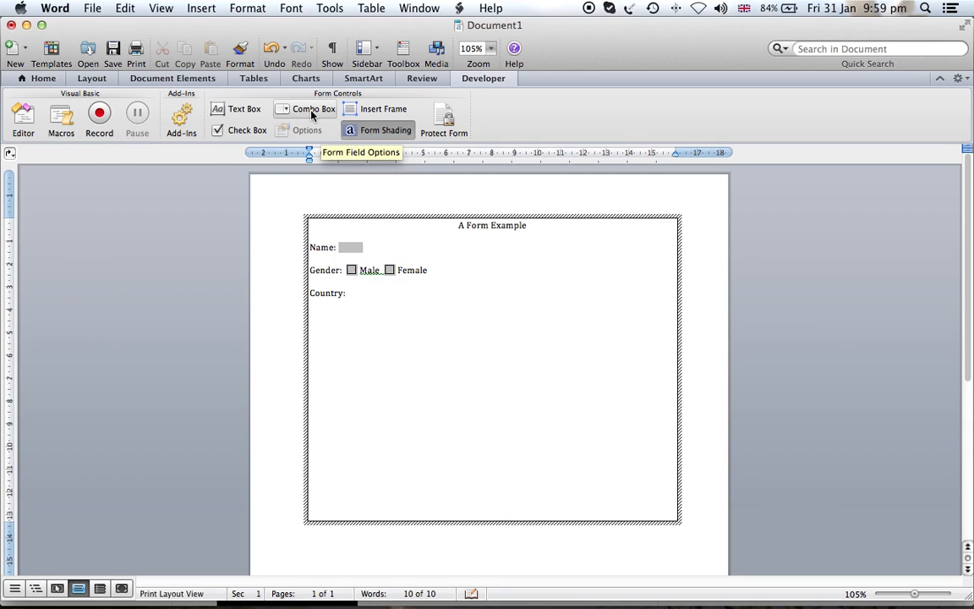
# Add a drop-down after 'Country:' with options UK, France and Sweden, in that order
pyautogui.click(314, 108)
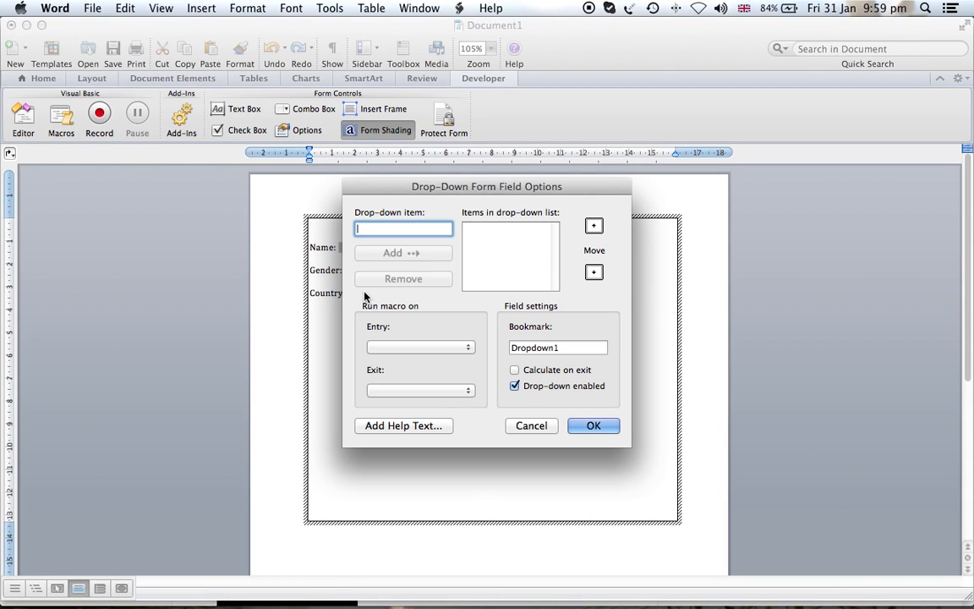
pyautogui.moveTo(503, 336)
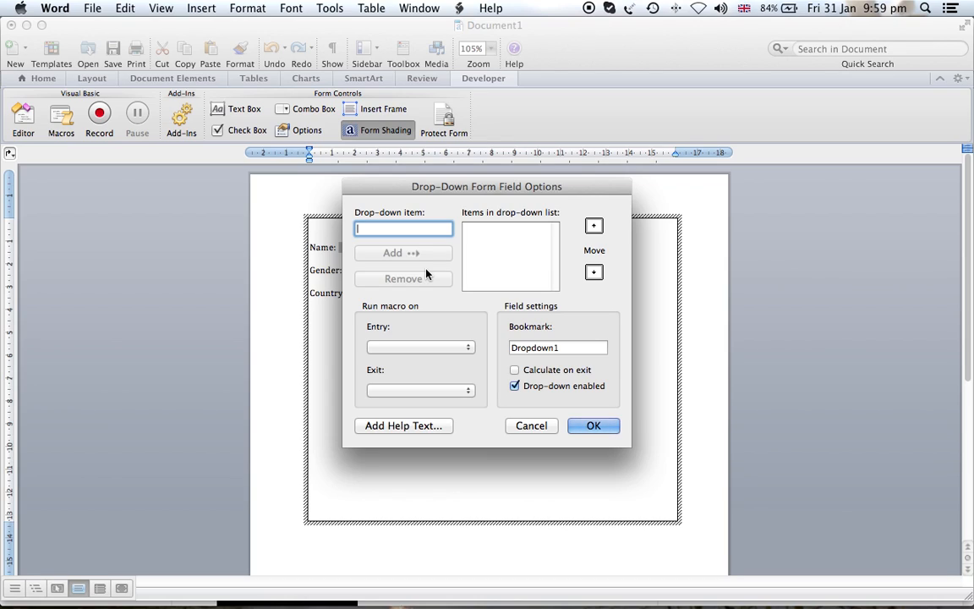
pyautogui.write('UK')
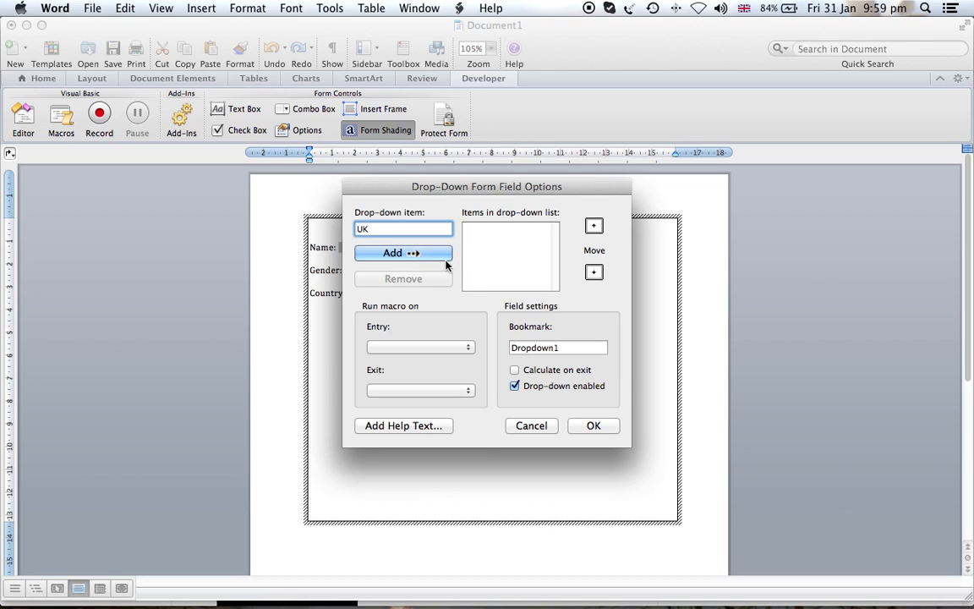
pyautogui.click(404, 253)
pyautogui.write('Sweden')
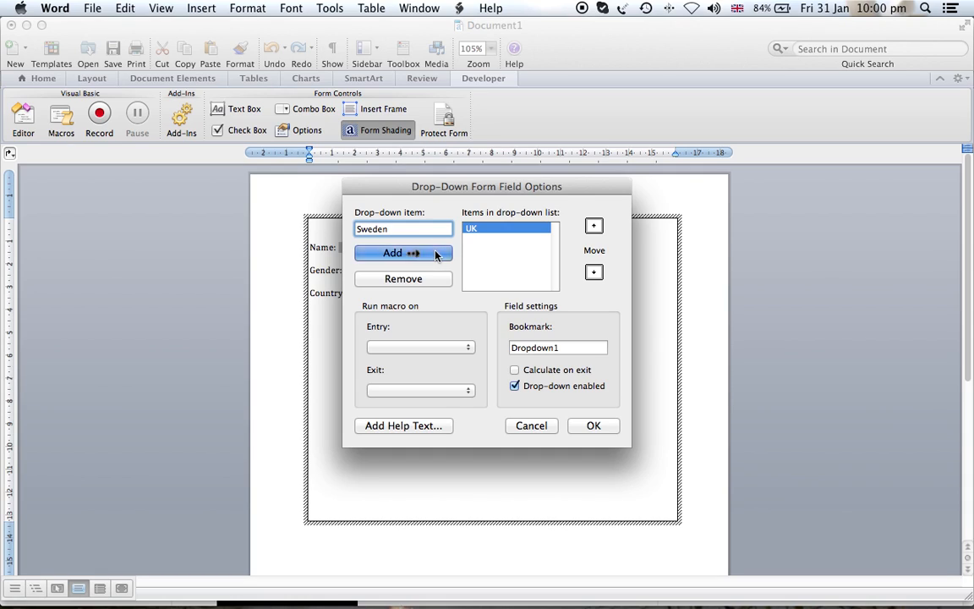
pyautogui.click(404, 253)
pyautogui.write('France')
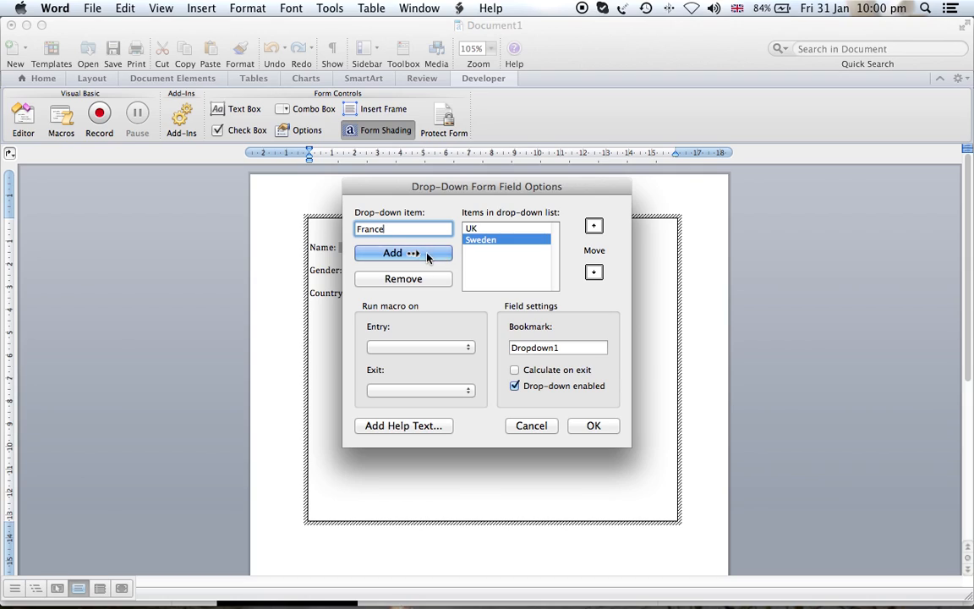
pyautogui.click(404, 253)
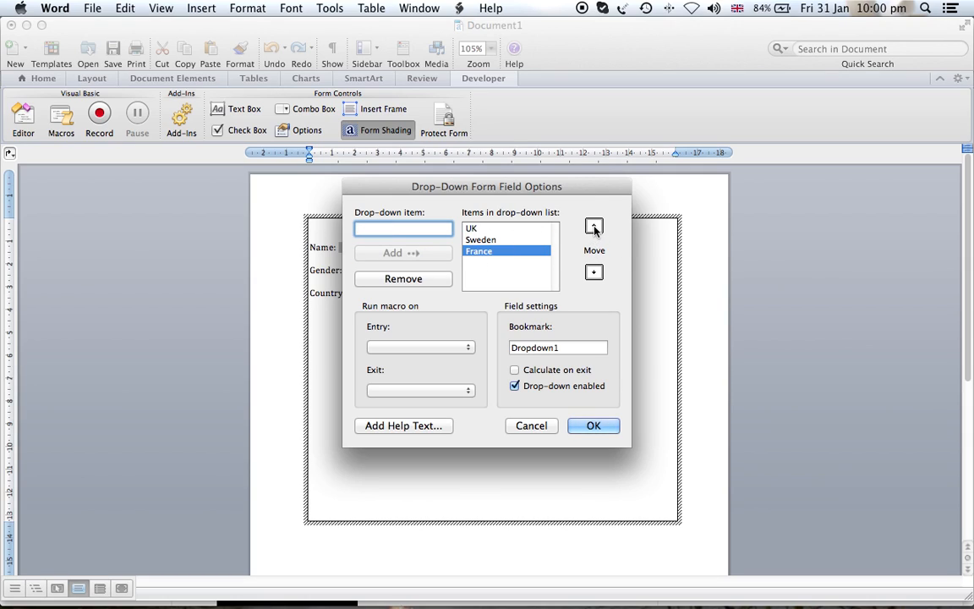
pyautogui.click(594, 226)
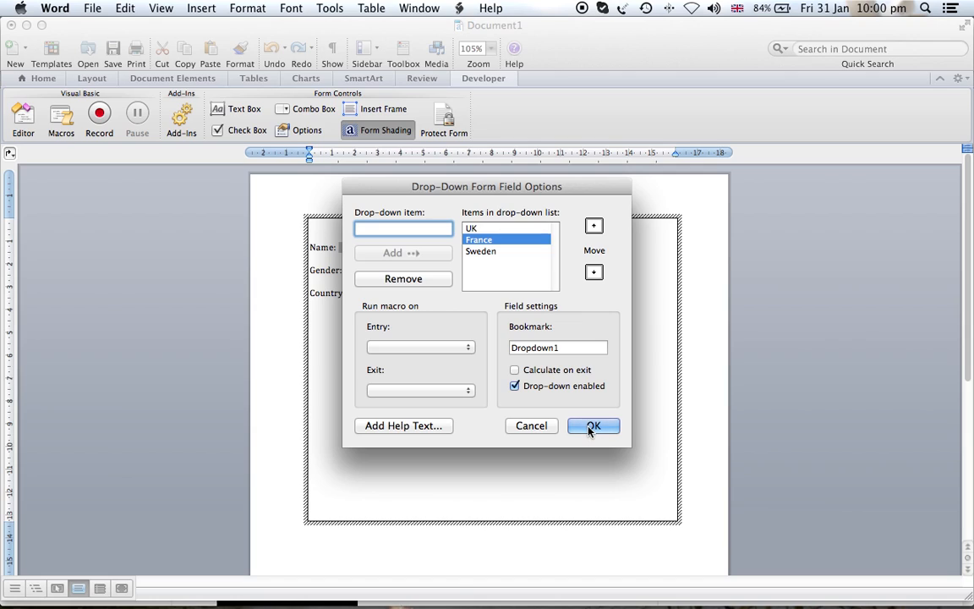
pyautogui.click(592, 425)
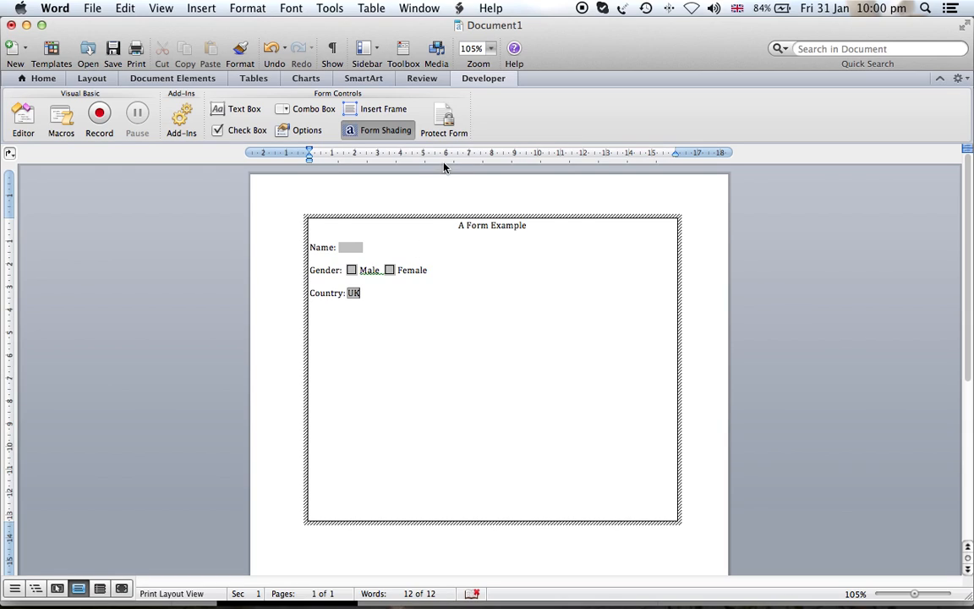
# Protect the form, try the Country drop-down, enter 'Sam Joe' as the name, and save
pyautogui.click(444, 117)
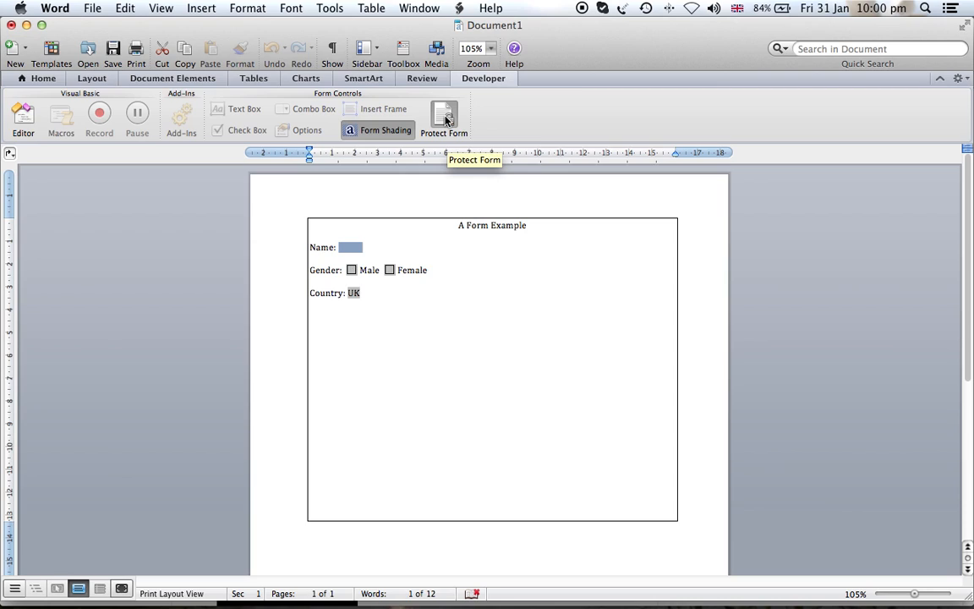
pyautogui.moveTo(342, 286)
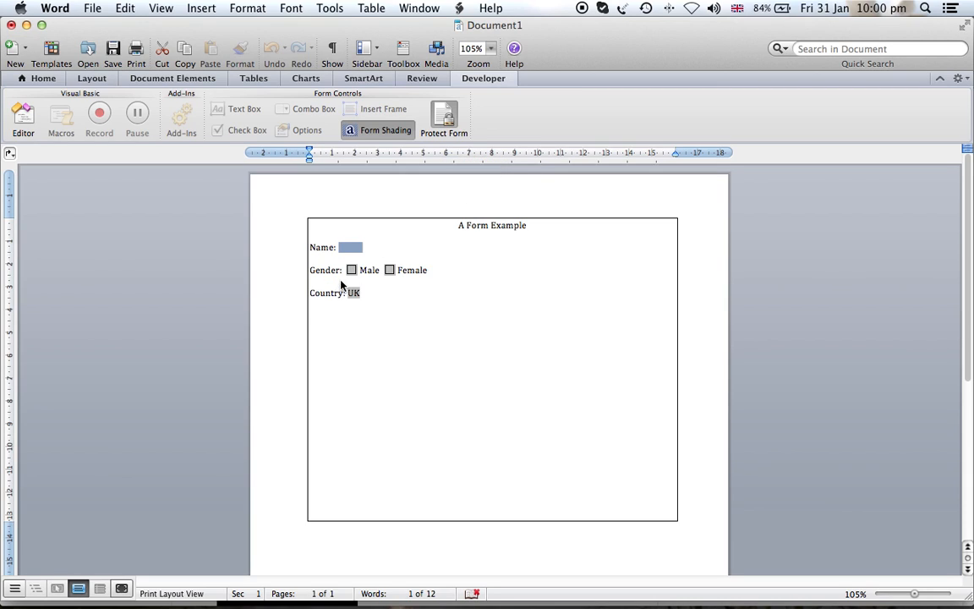
pyautogui.moveTo(326, 248)
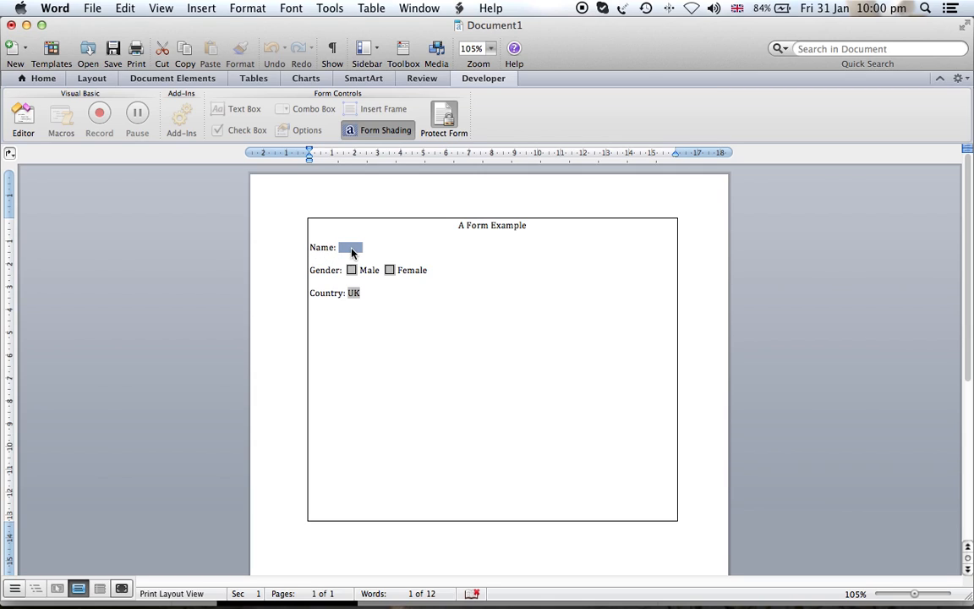
pyautogui.moveTo(347, 251)
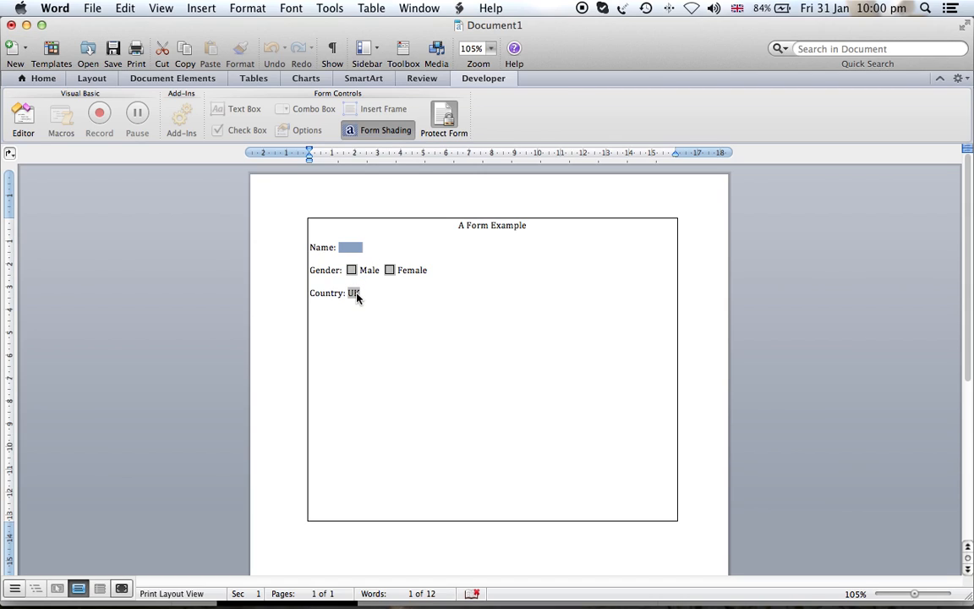
pyautogui.click(366, 293)
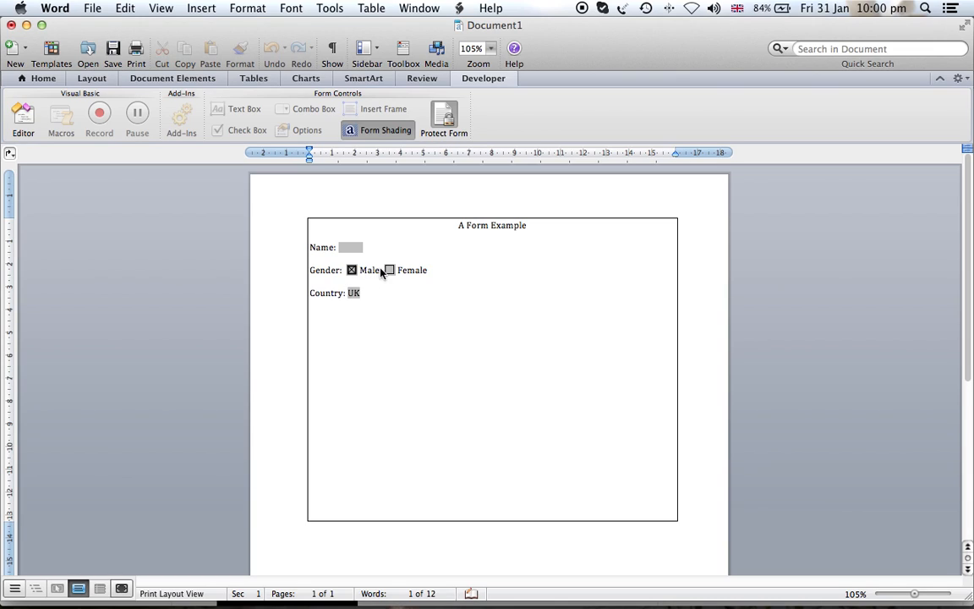
pyautogui.click(352, 270)
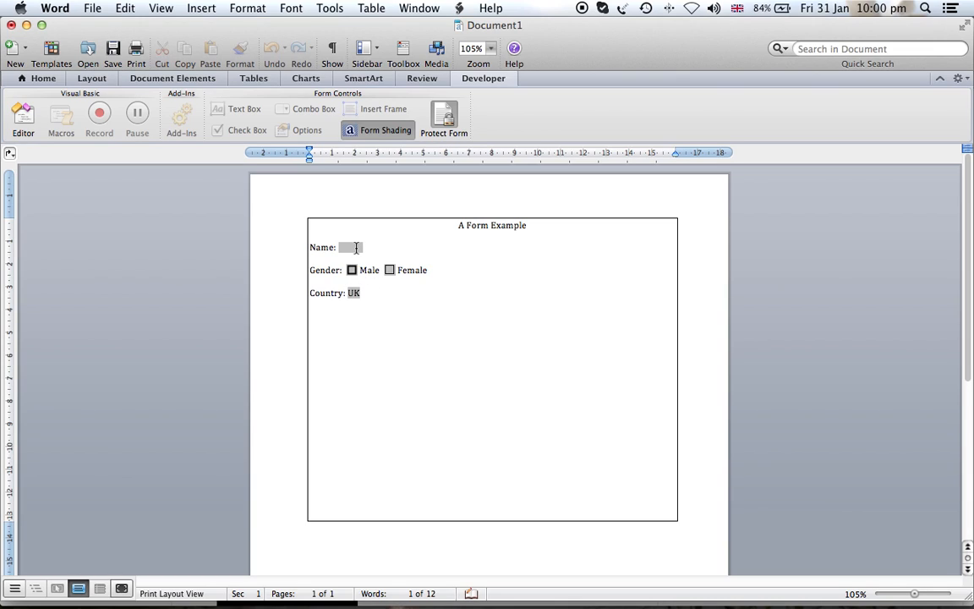
pyautogui.write('Sam')
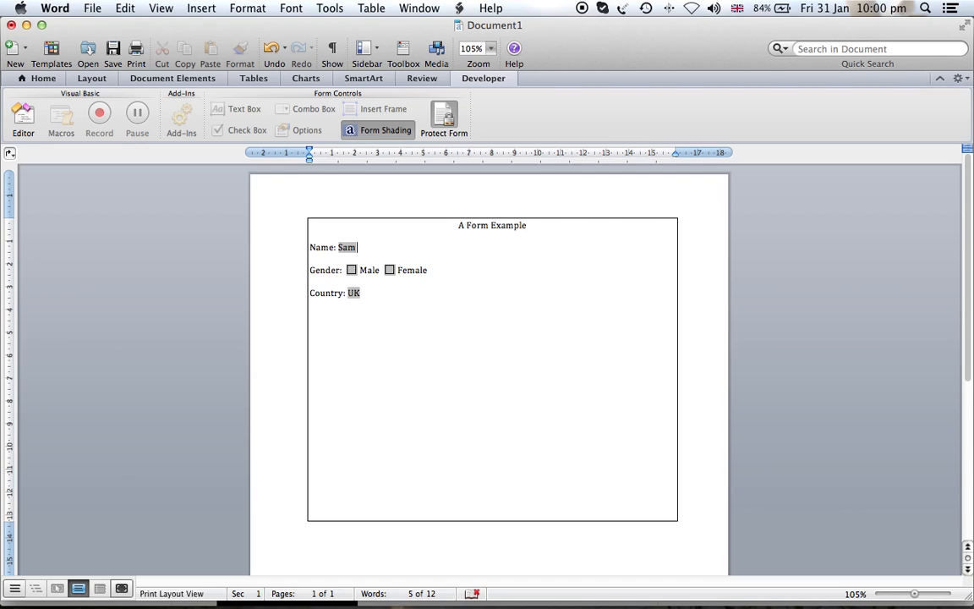
pyautogui.write('Joe')
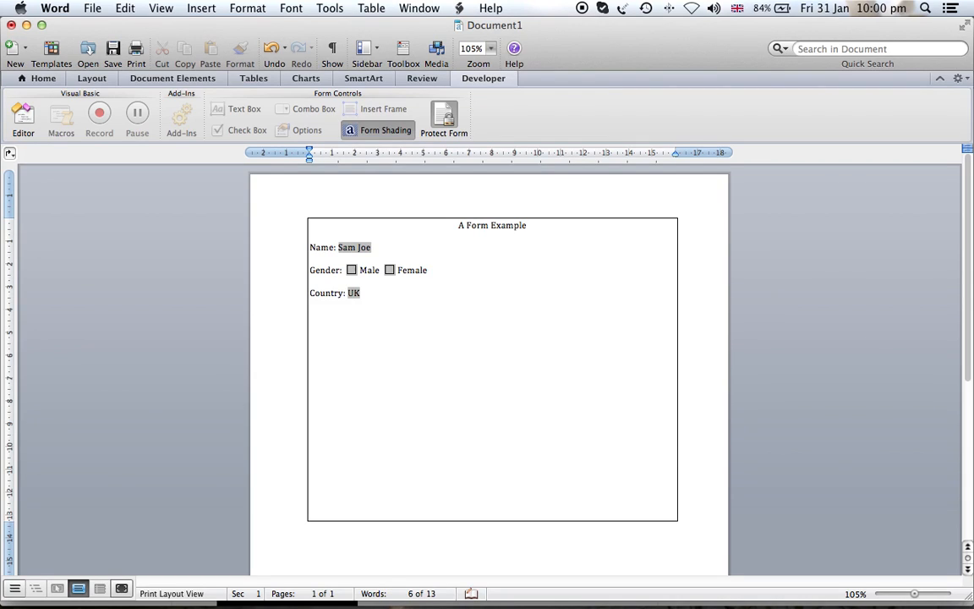
pyautogui.click(370, 247)
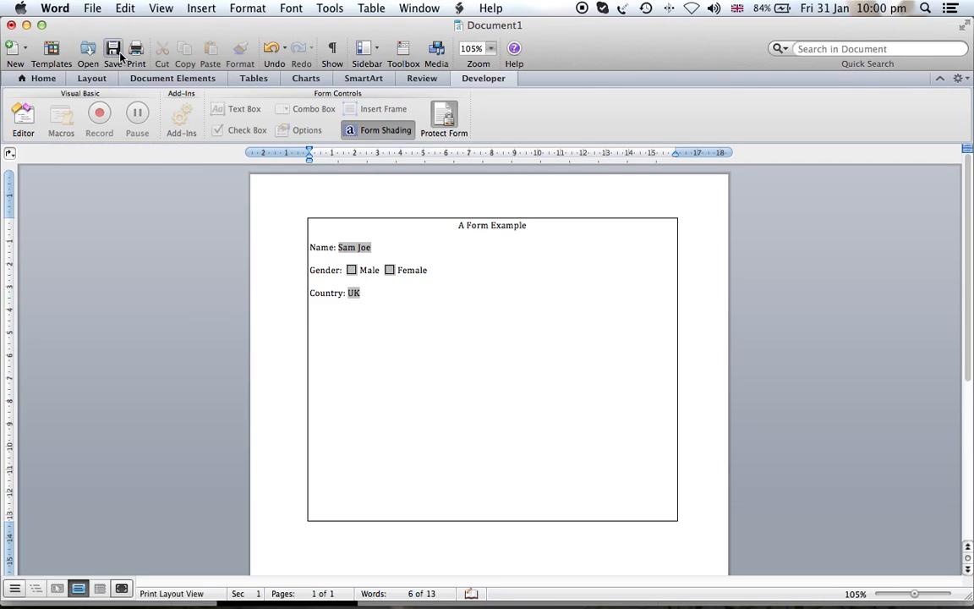
pyautogui.moveTo(112, 48)
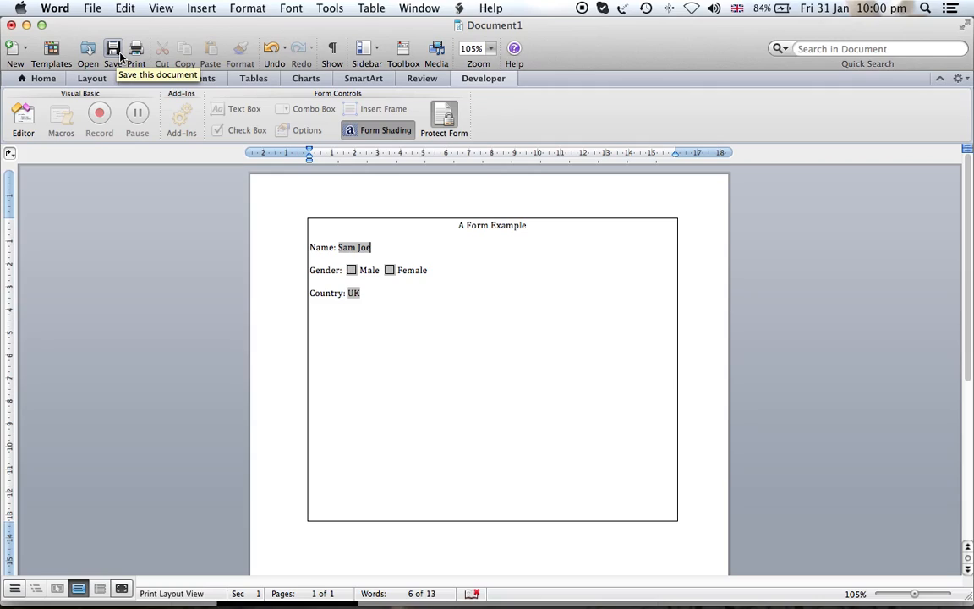
pyautogui.click(135, 48)
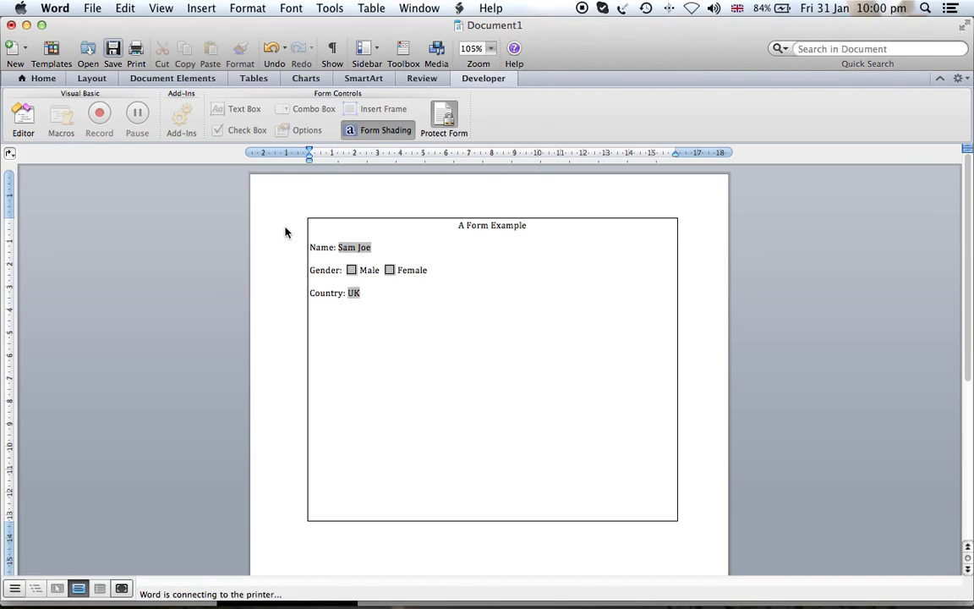